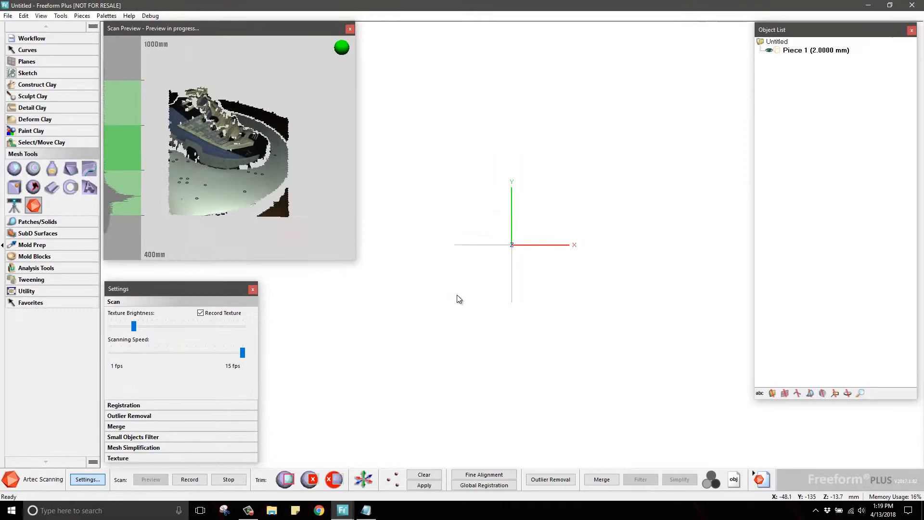
Step: Record Scan Pass 1 and Scan Pass 2 of the shoe with the Artec Scanning Record and Stop controls
left_click(190, 480)
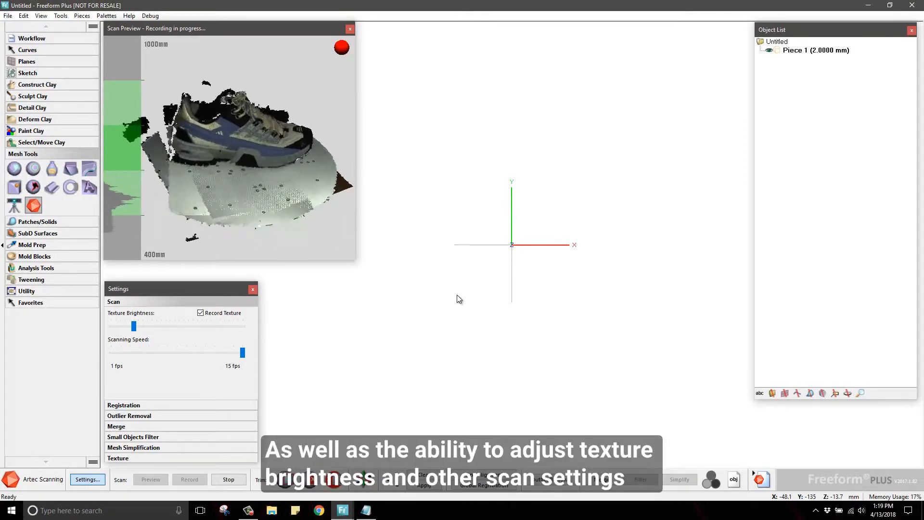
left_click(228, 479)
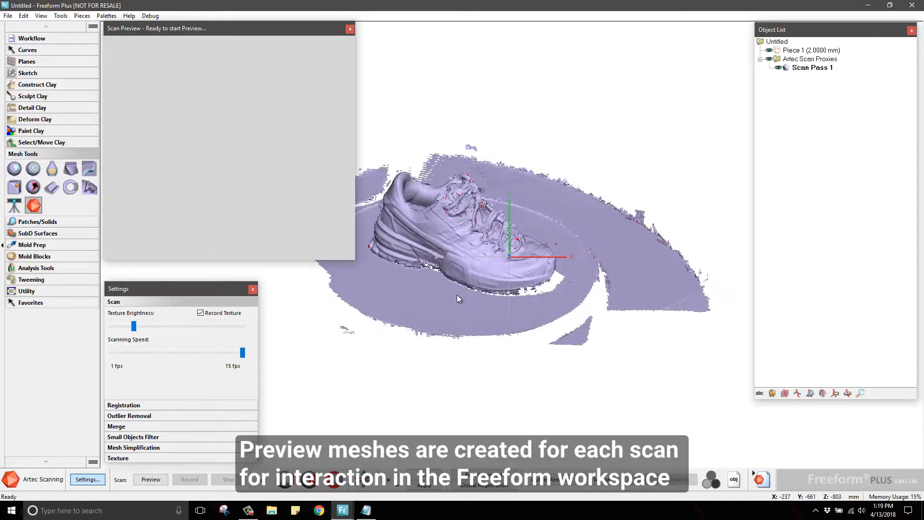
left_click(150, 479)
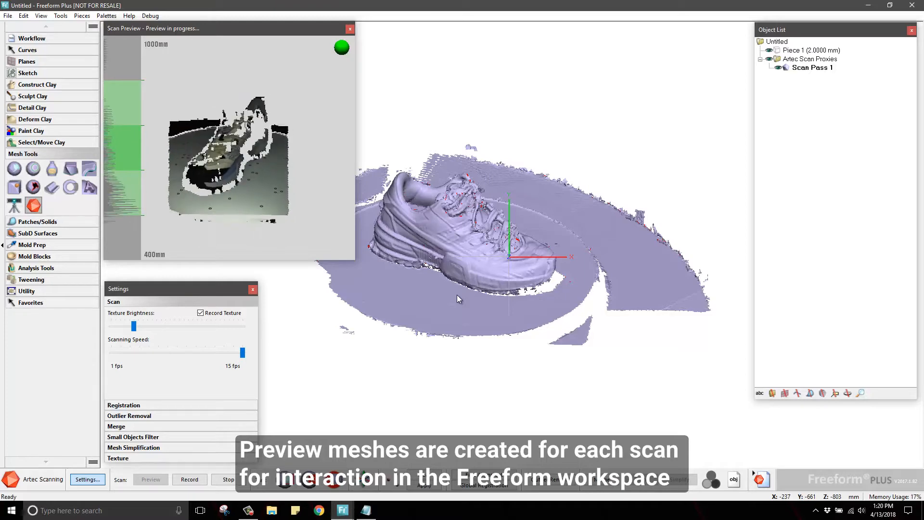
left_click(190, 479)
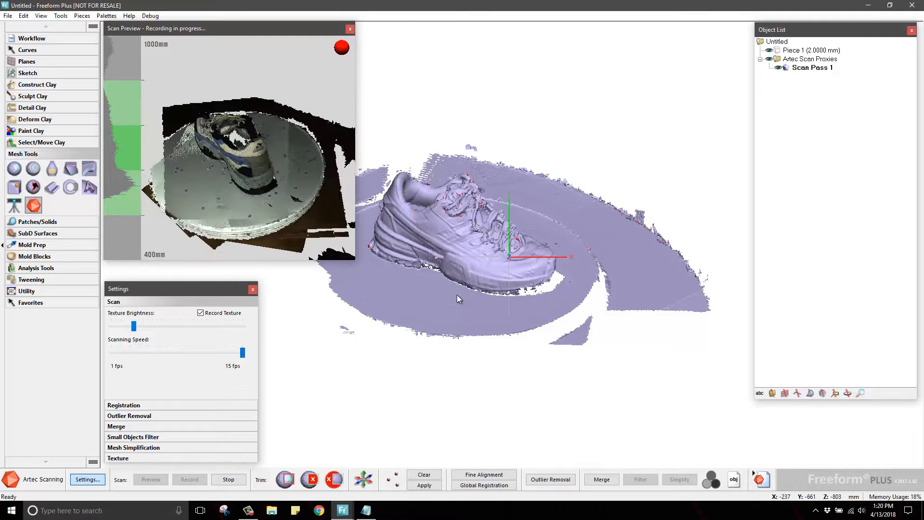
left_click(229, 479)
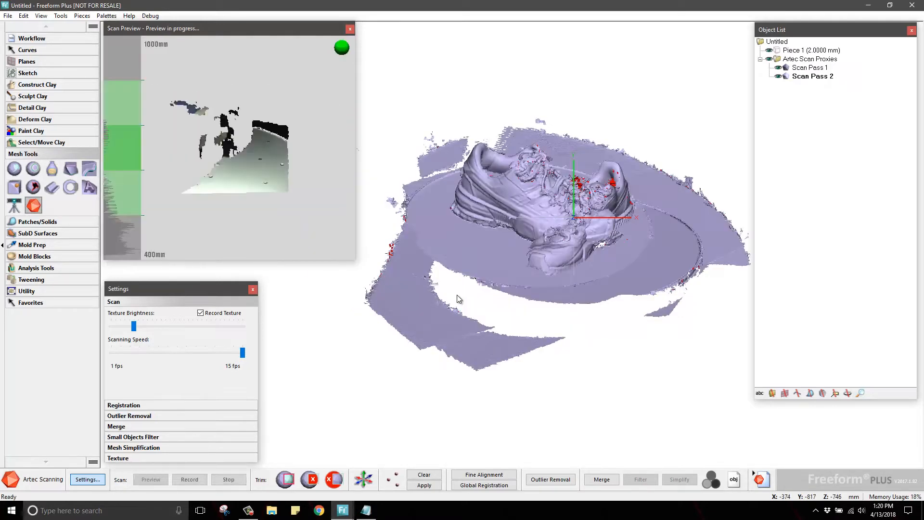
Step: Record Scan Pass 3 and a fourth scan pass of the shoe from further angles
left_click(189, 479)
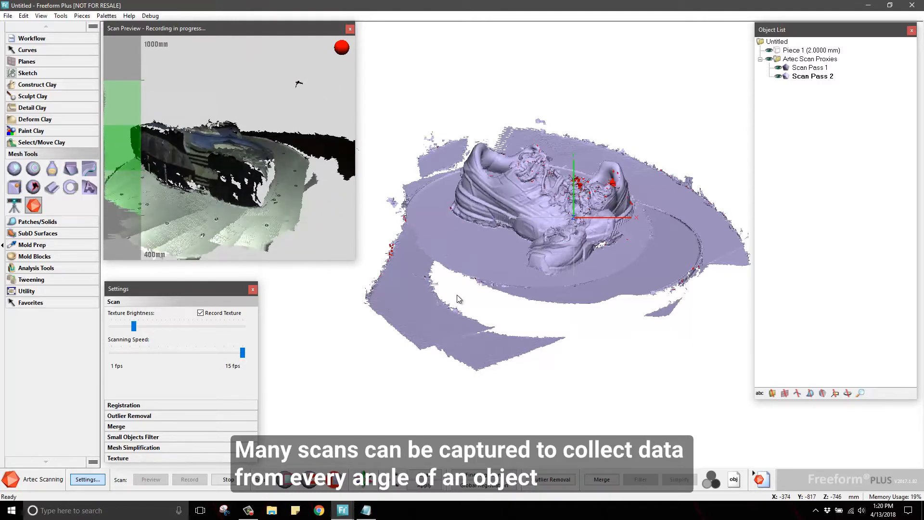
left_click(229, 480)
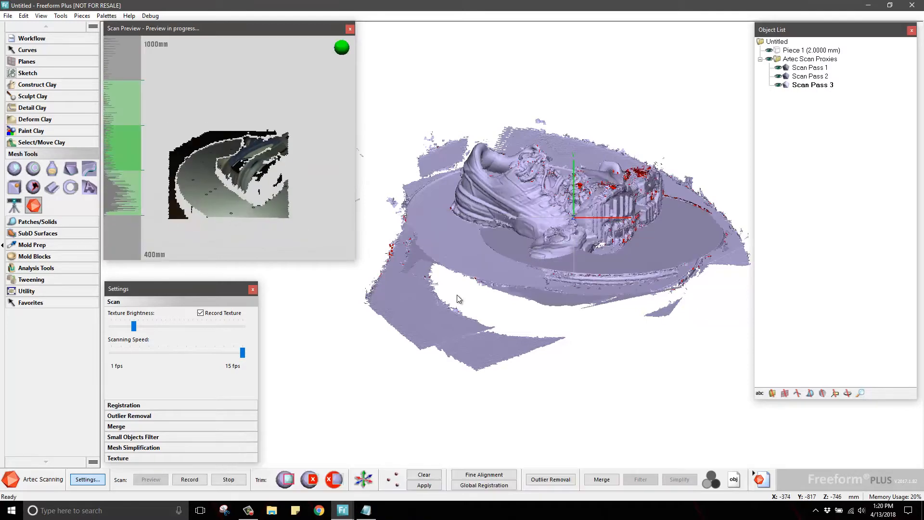
left_click(189, 479)
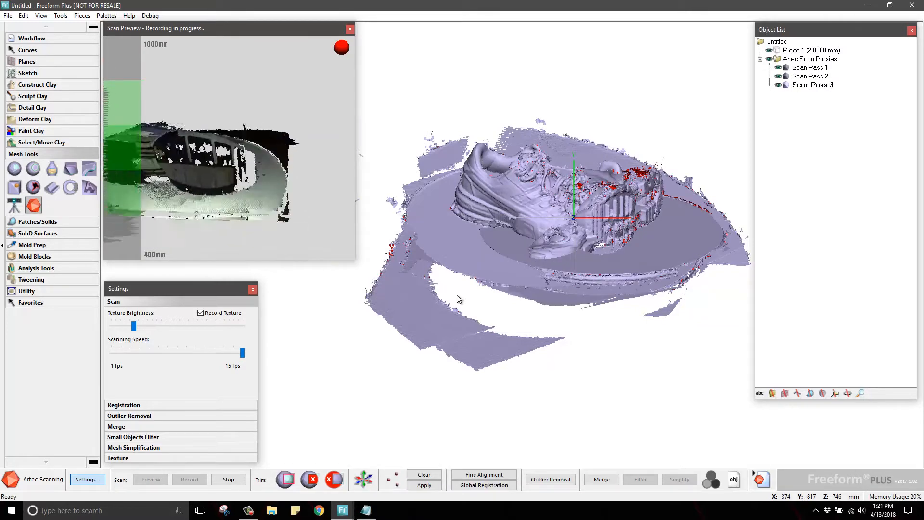
left_click(228, 480)
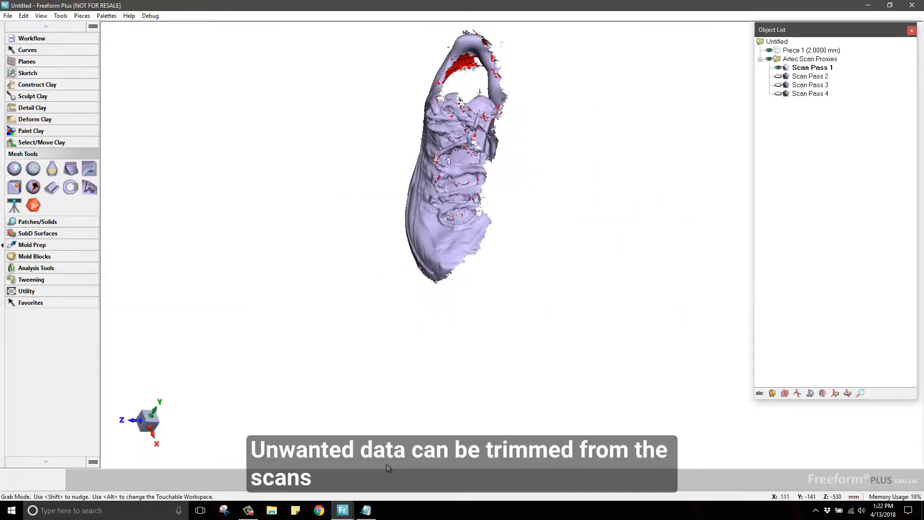
Step: Activate Scan Pass 2, 3 and 4 in turn so each can be trimmed of turntable and background data
left_click(812, 75)
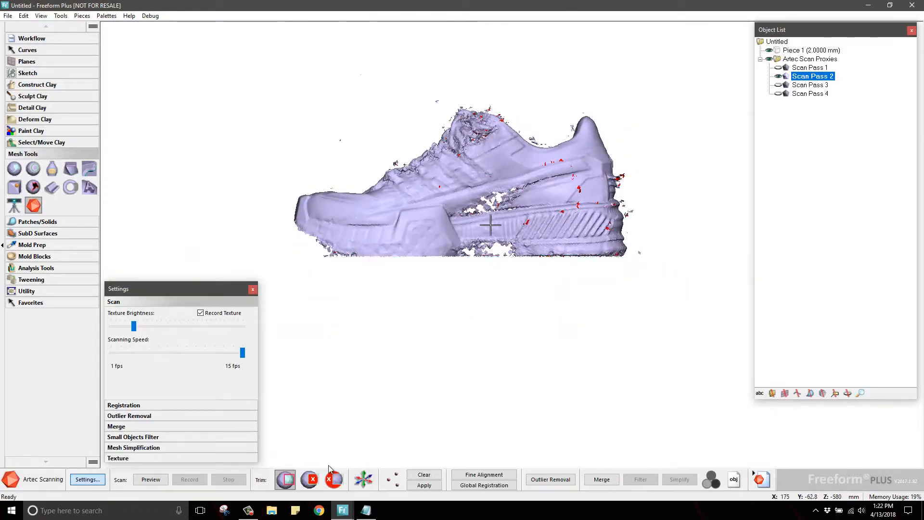
left_click(812, 85)
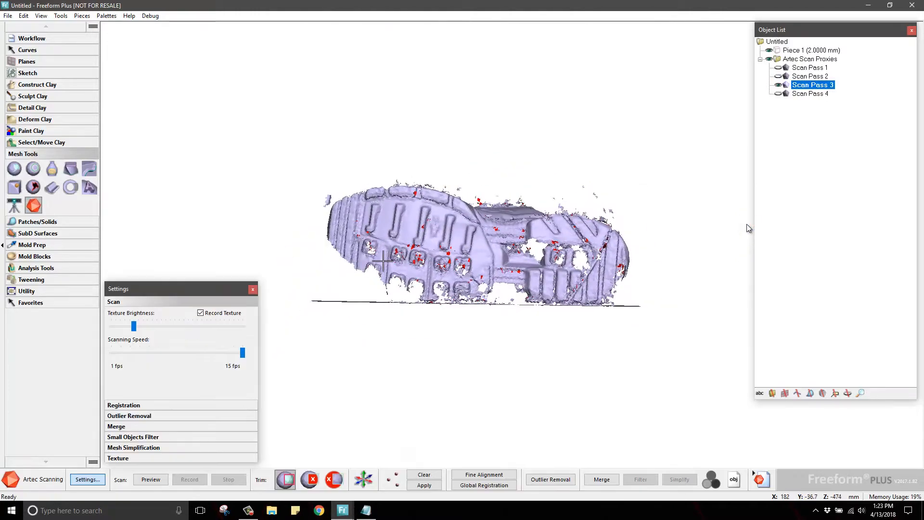
left_click(812, 93)
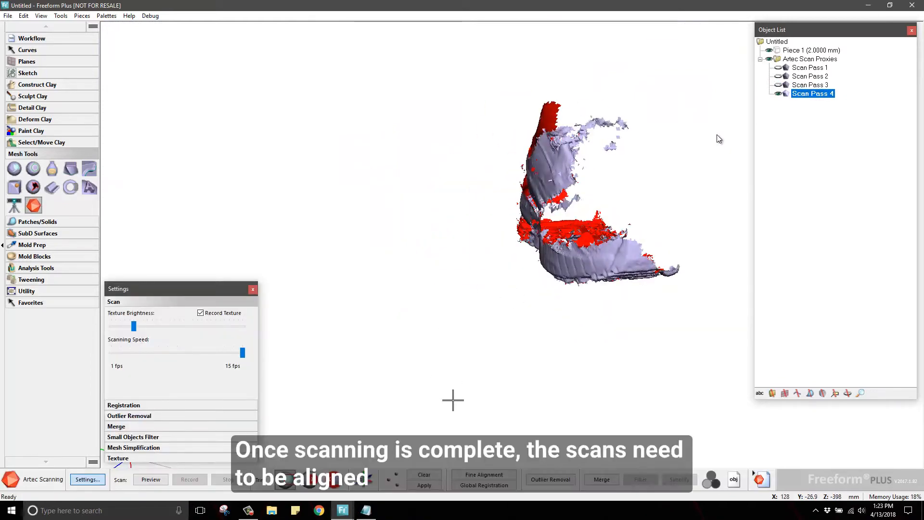
Step: Place three matching alignment points on Scan Pass 2 and 1 and apply the alignment
left_click(812, 76)
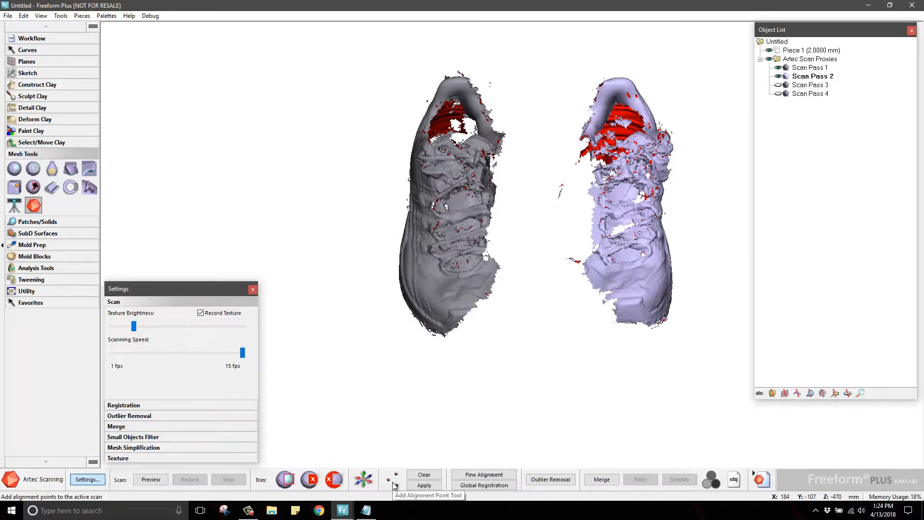
mouse_move(370, 478)
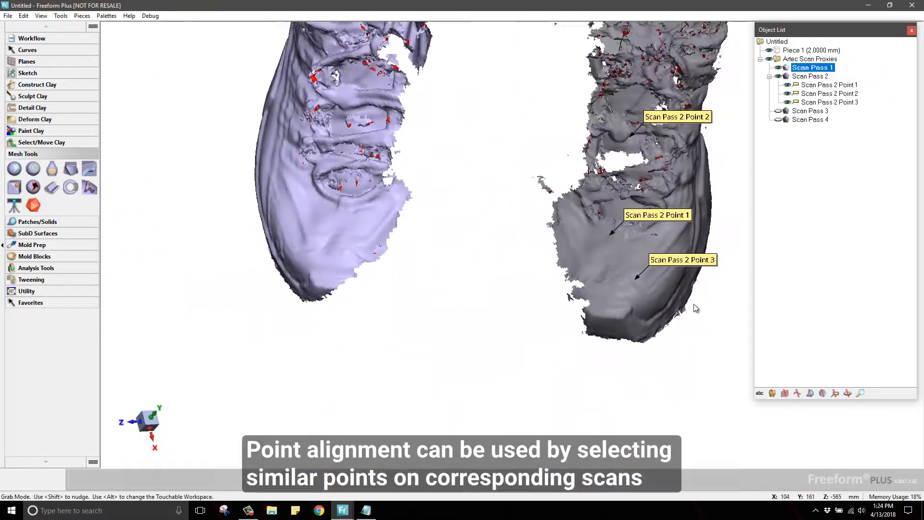
left_click(325, 245)
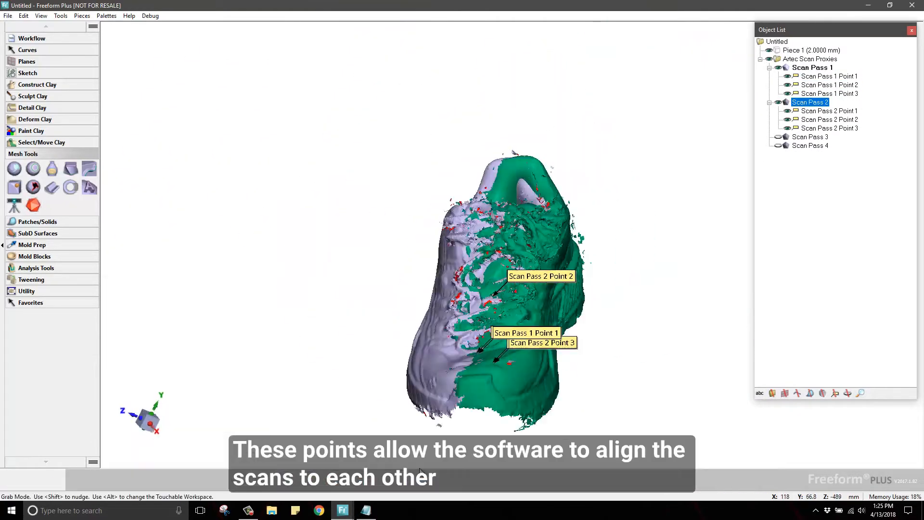
left_click(88, 479)
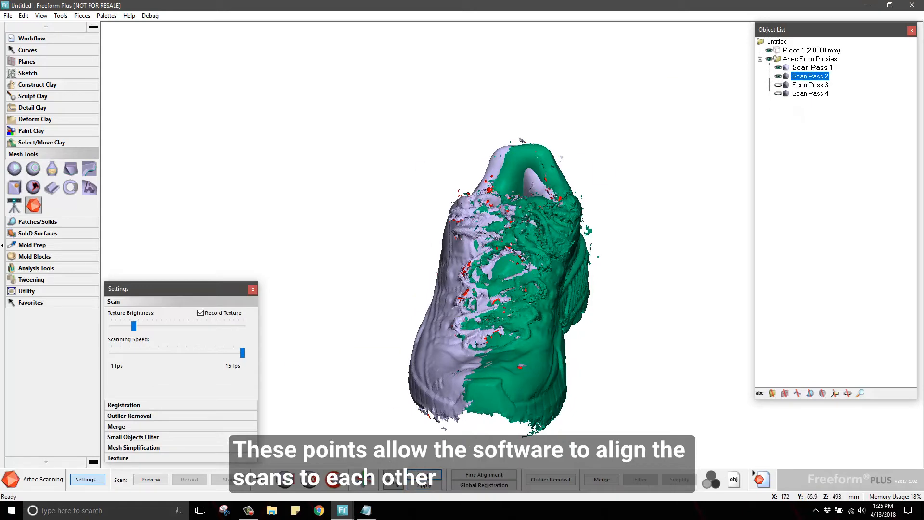
right_click(809, 76)
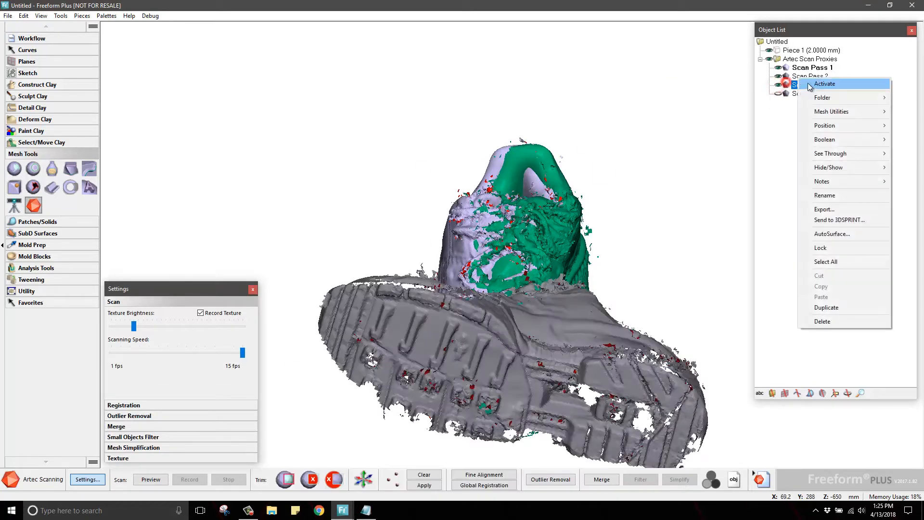
Step: Reposition Scan Pass 3, select all passes and run Global Registration on them
left_click(824, 82)
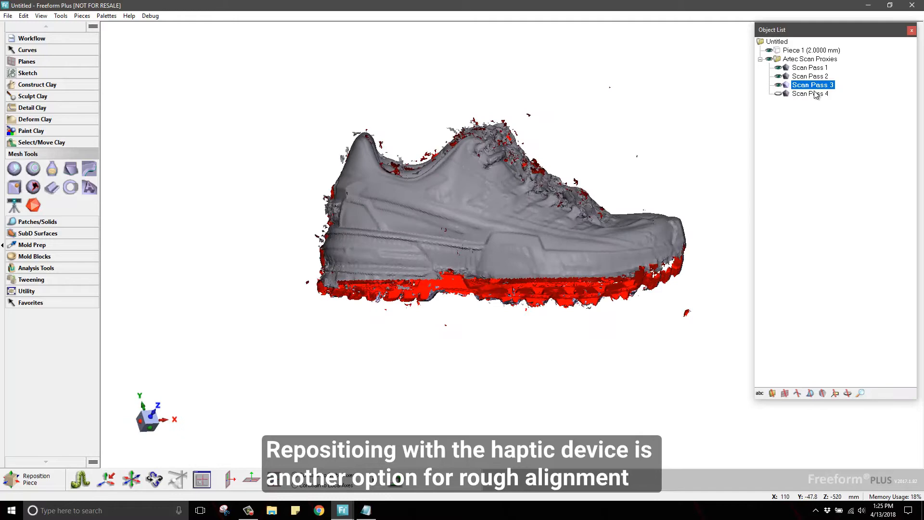
left_click(812, 93)
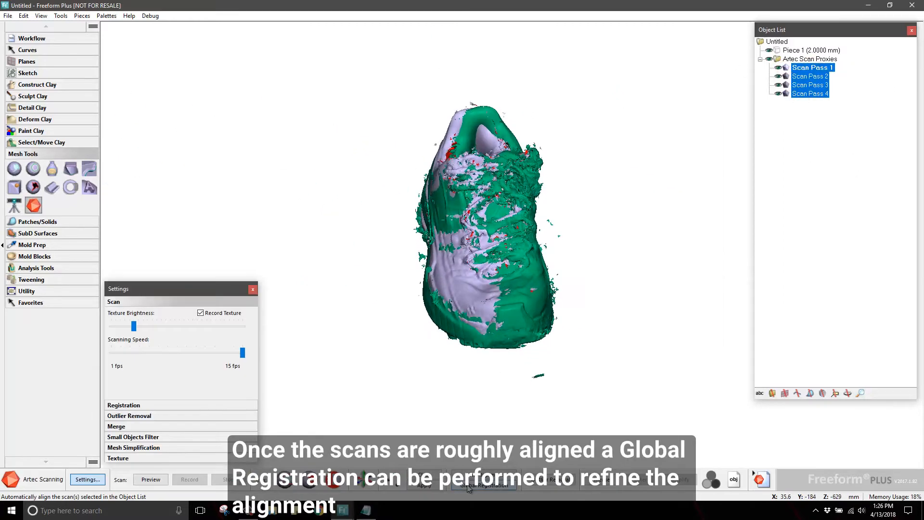
left_click(483, 484)
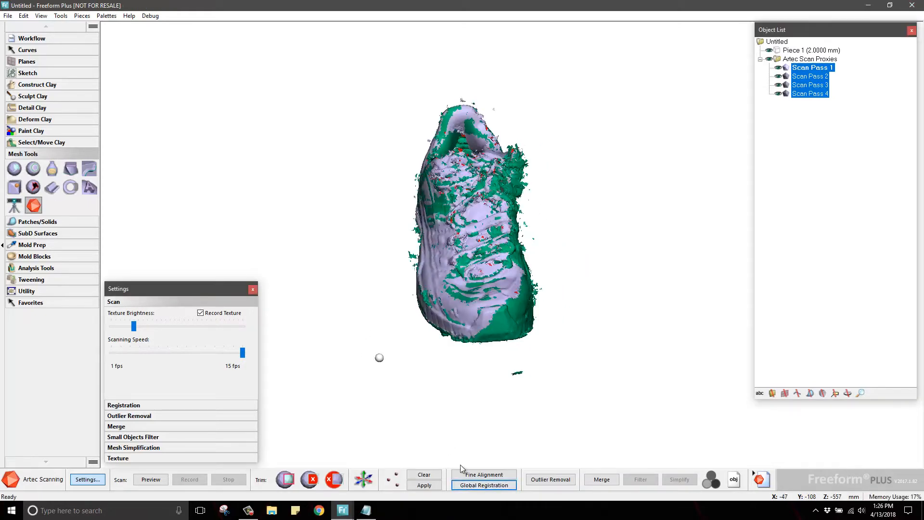
left_click(550, 479)
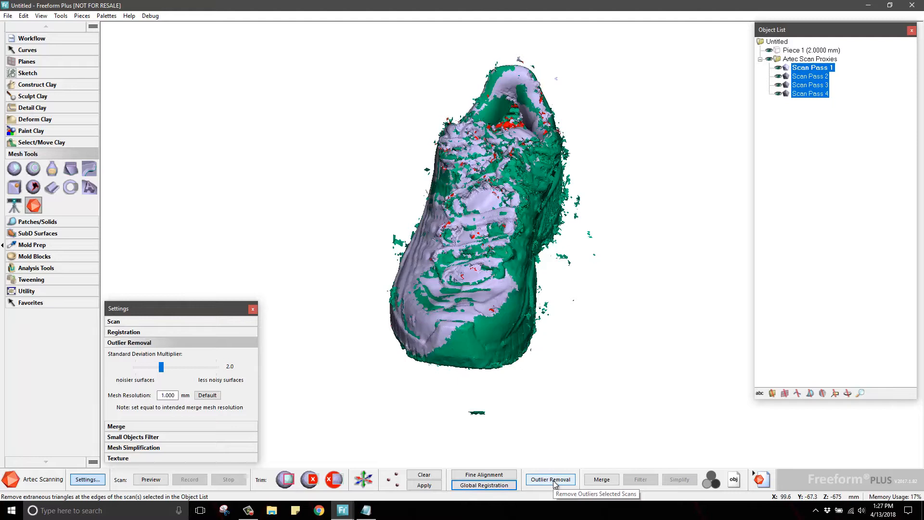
Step: Run Outlier Removal on all selected scan passes to strip stray noisy triangles
left_click(549, 478)
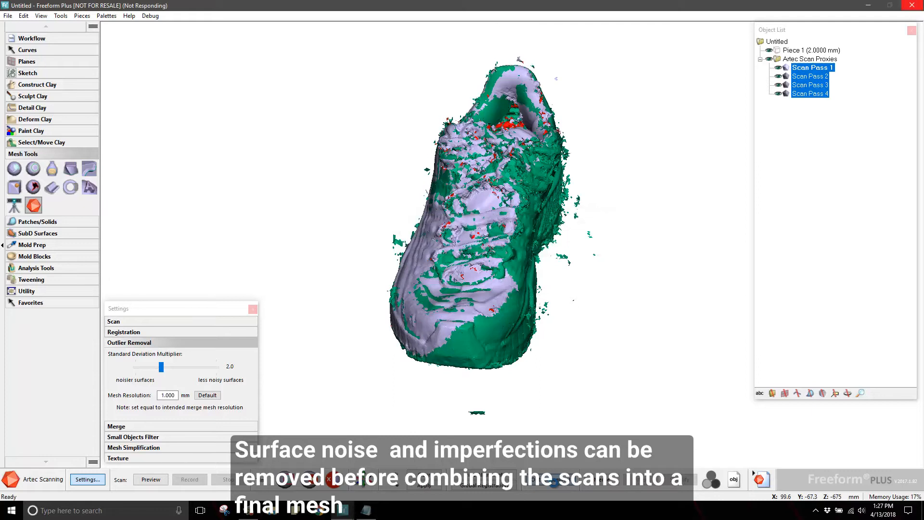
left_click(549, 478)
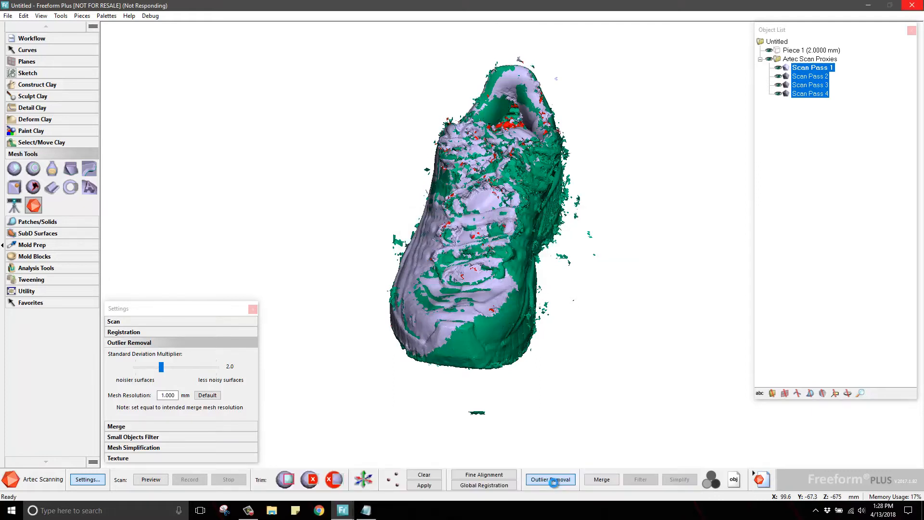
left_click(117, 388)
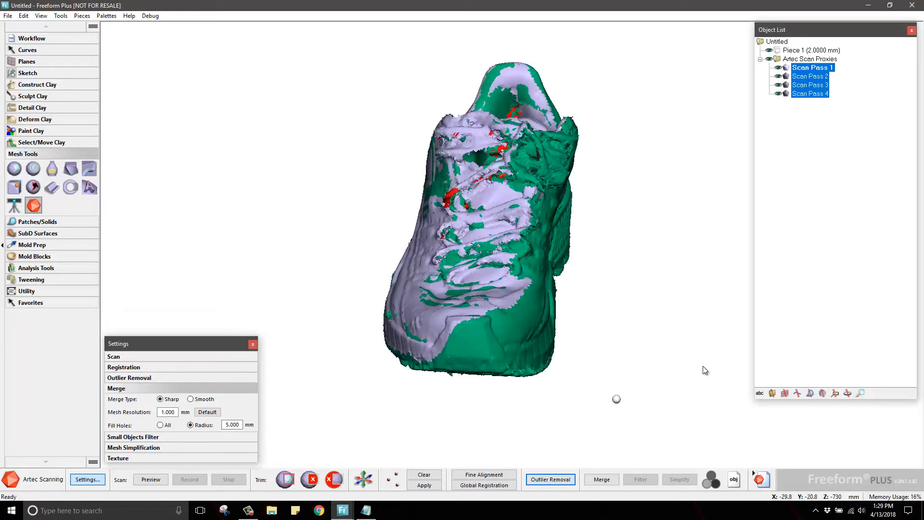
Step: Merge the four scan passes into one shoe mesh and create a simplified copy
left_click(600, 478)
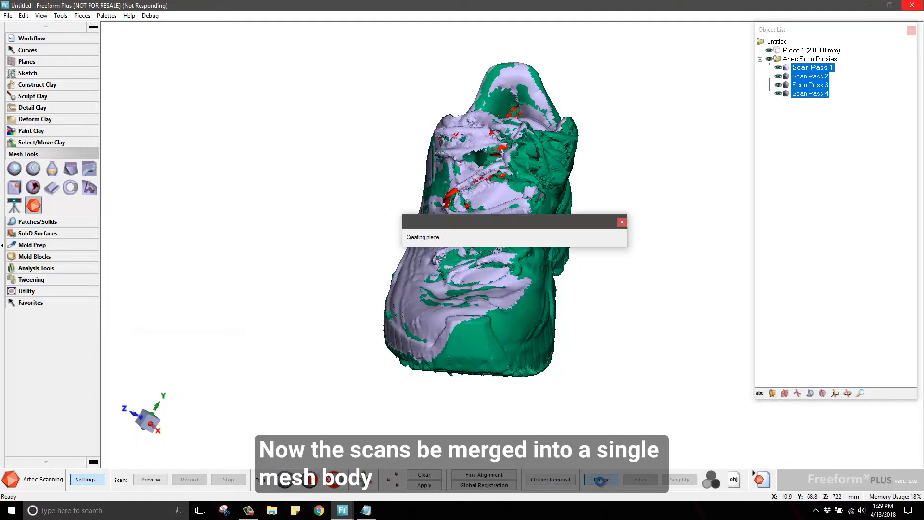
left_click(601, 478)
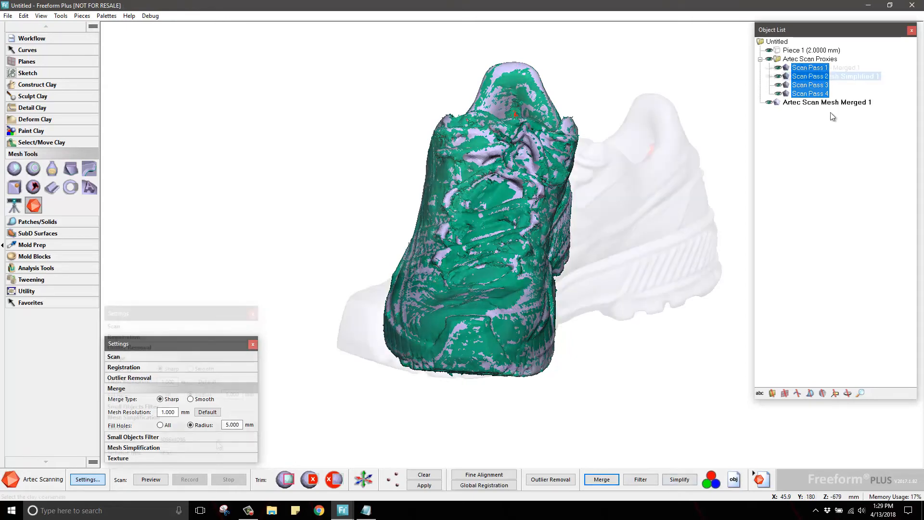
left_click(679, 479)
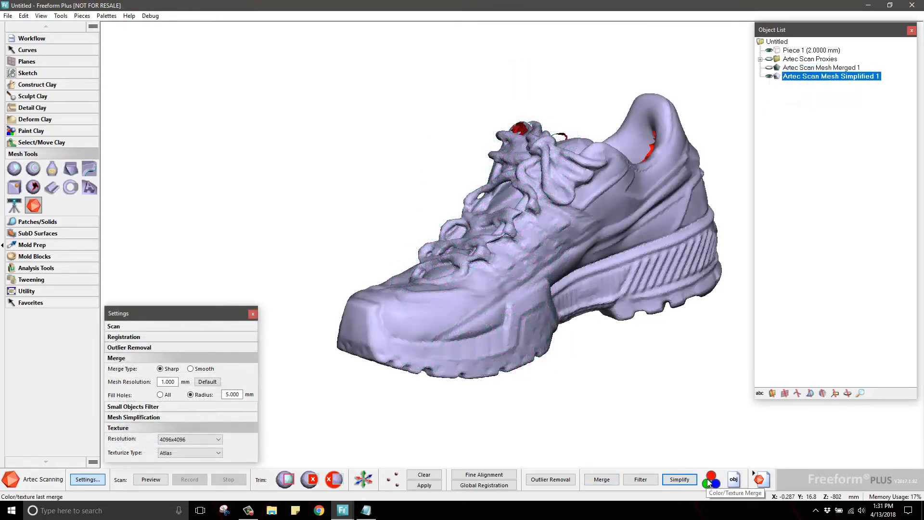
Step: Apply Color/Texture Merge at 4096x4096 Atlas to create Artec Scan Mesh Textured 1
left_click(711, 478)
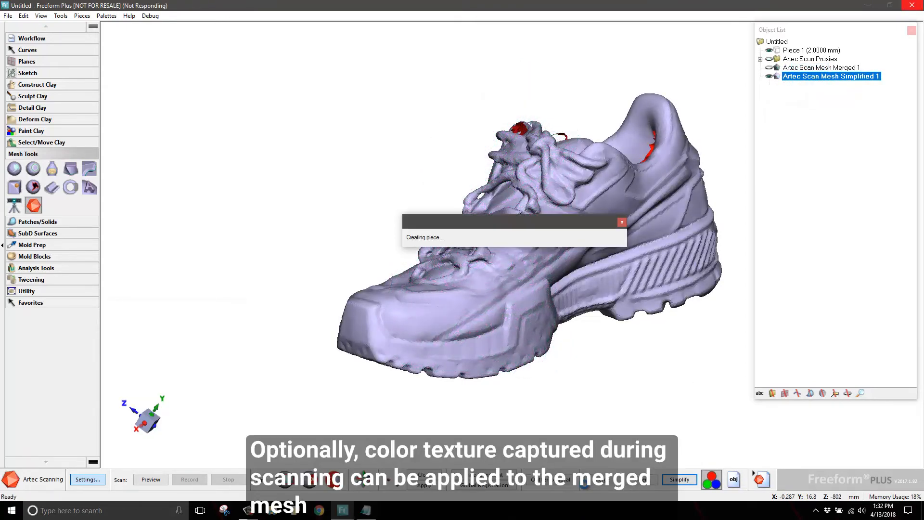
left_click(88, 479)
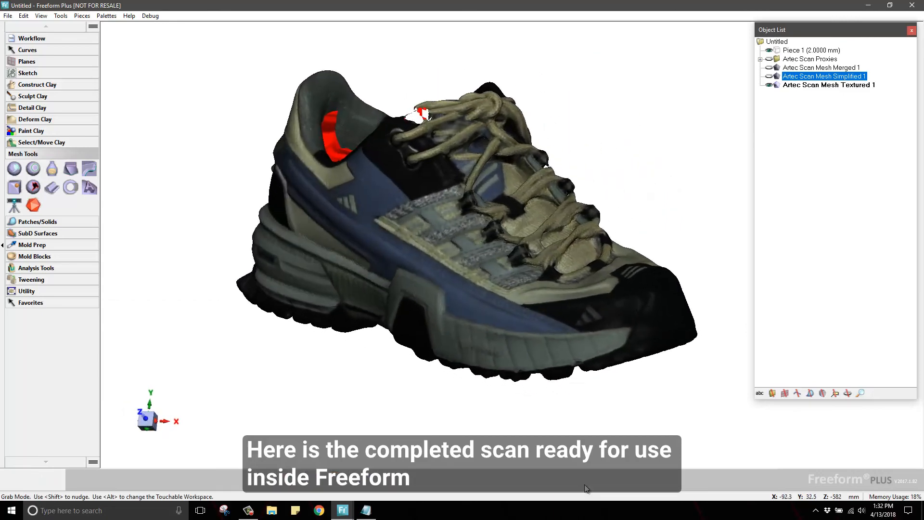
left_click(87, 479)
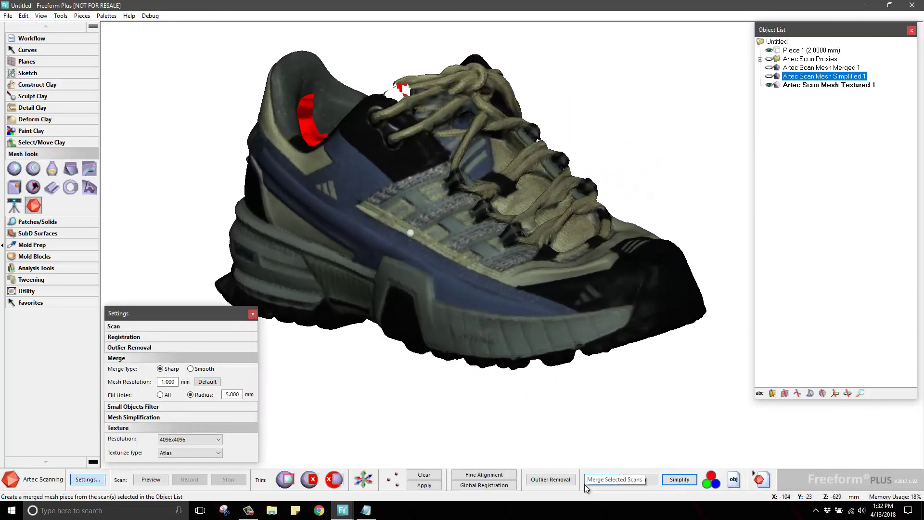